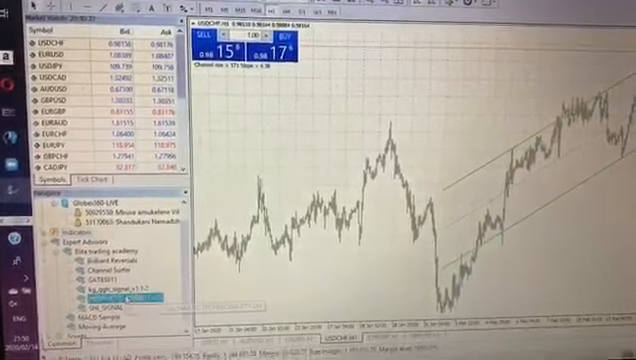
Attach the Prophetic expert advisor to the USDCHF chart, bringing up its properties.
{"action": "double_click", "coordinate": [100, 296]}
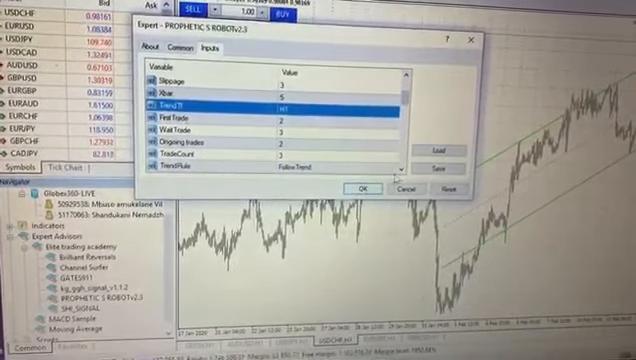
Scroll the Inputs list and expand the trend-rule value's dropdown choices.
{"action": "scroll", "scroll_direction": "down", "scroll_amount": 3}
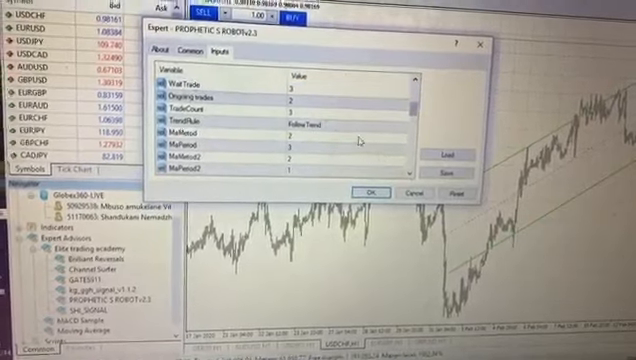
{"action": "left_click", "coordinate": [336, 124]}
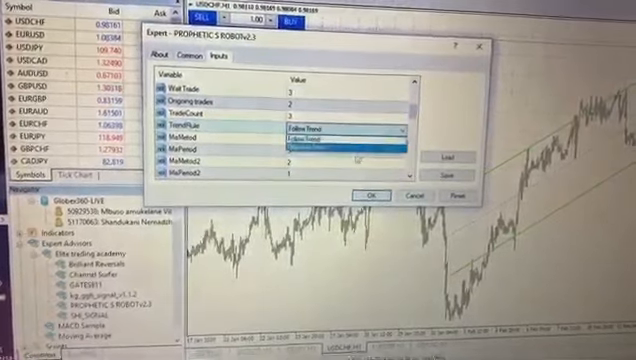